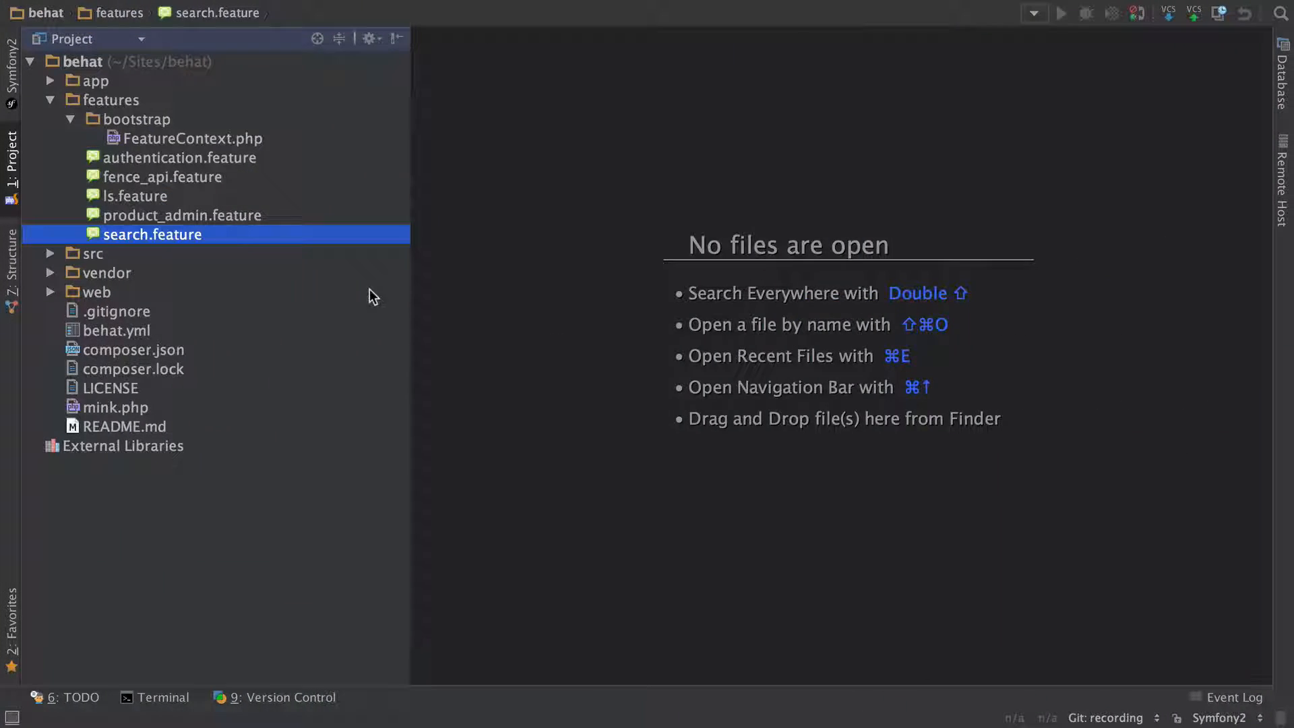
- Open search.feature showing the Samsung search scenario expecting "Samsung Galaxy"
double_click(153, 235)
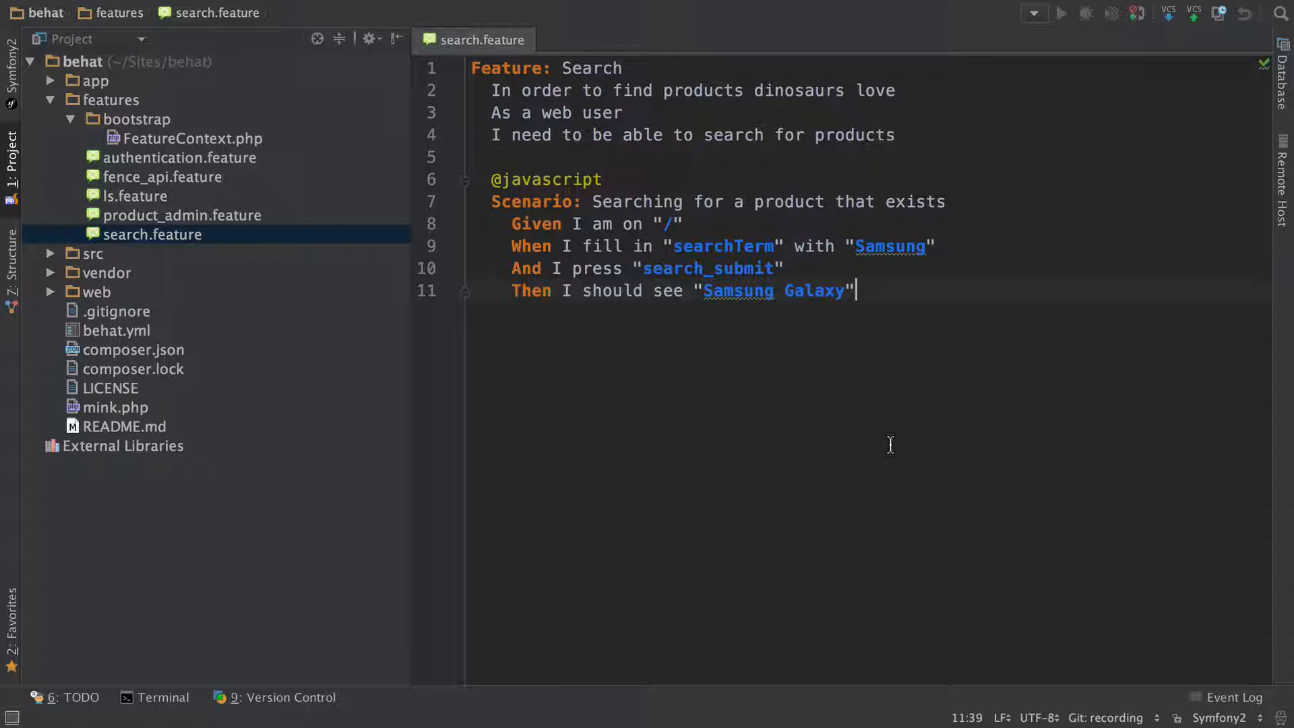
mouse_move(341, 207)
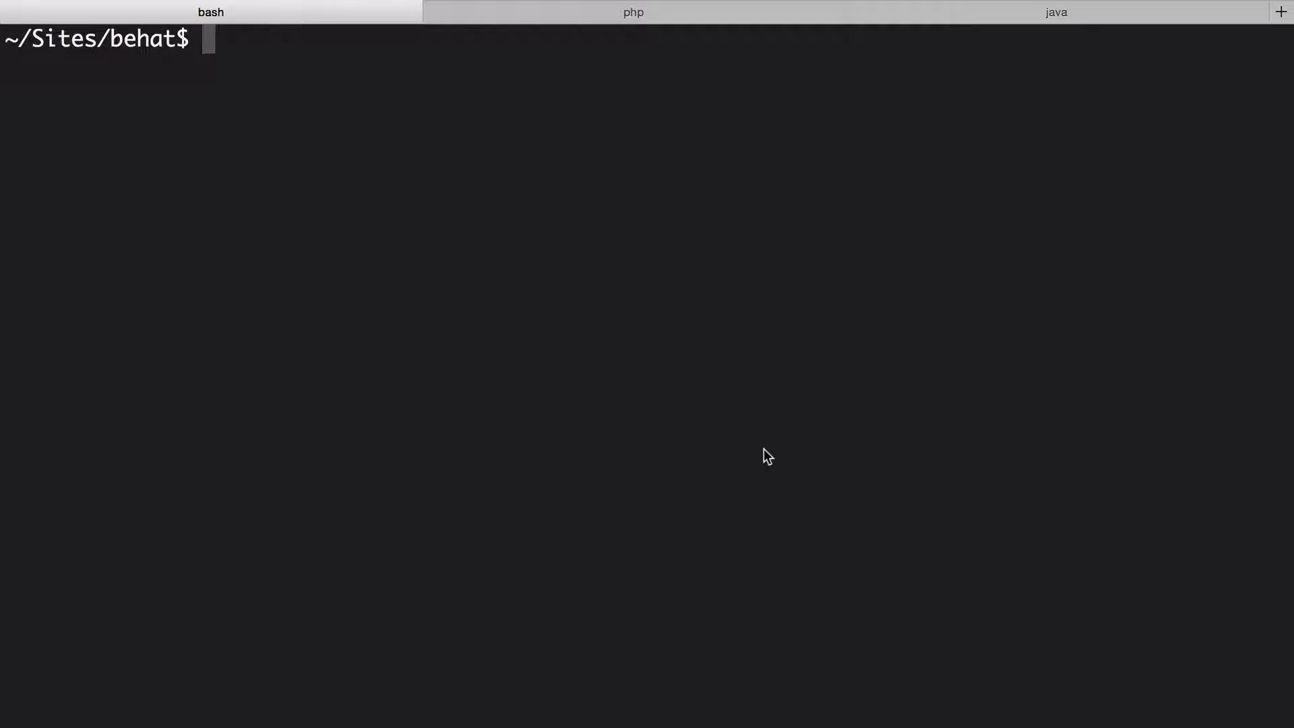
- Run ./vendor/bin/behat -dl in the terminal to list step definitions
type("./vendor/bin/")
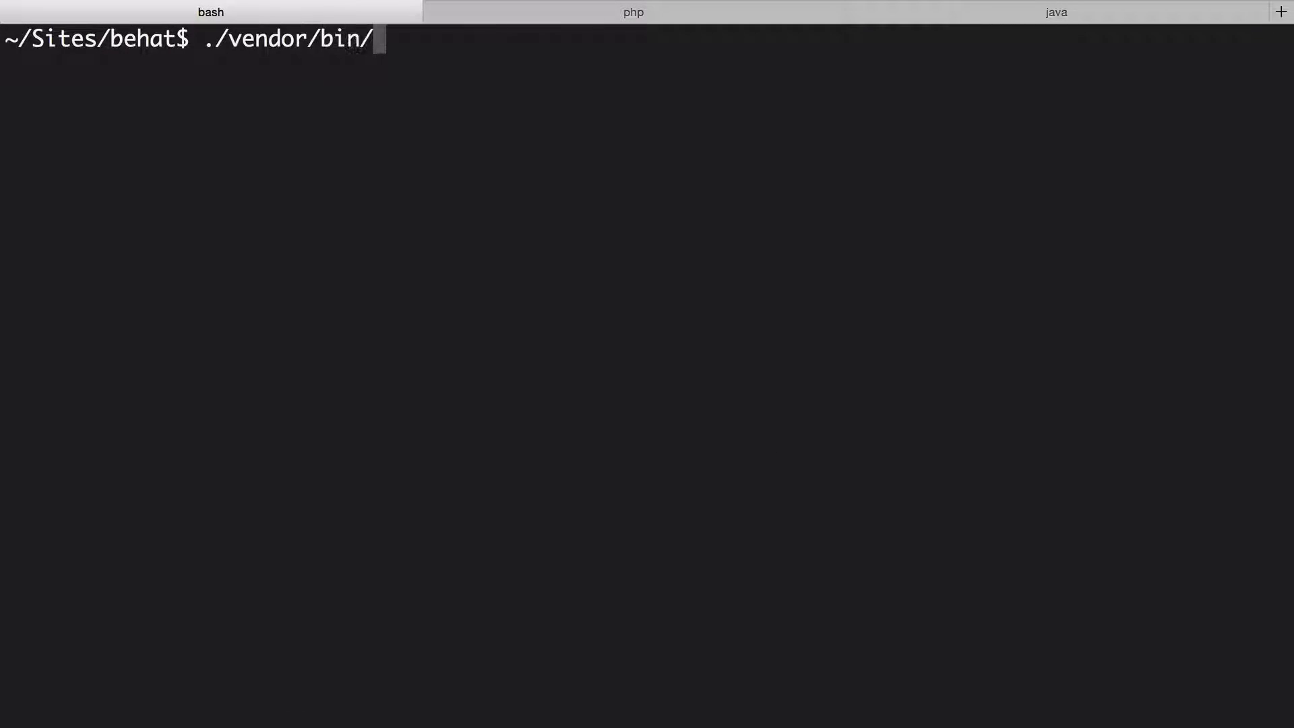
type("behat -")
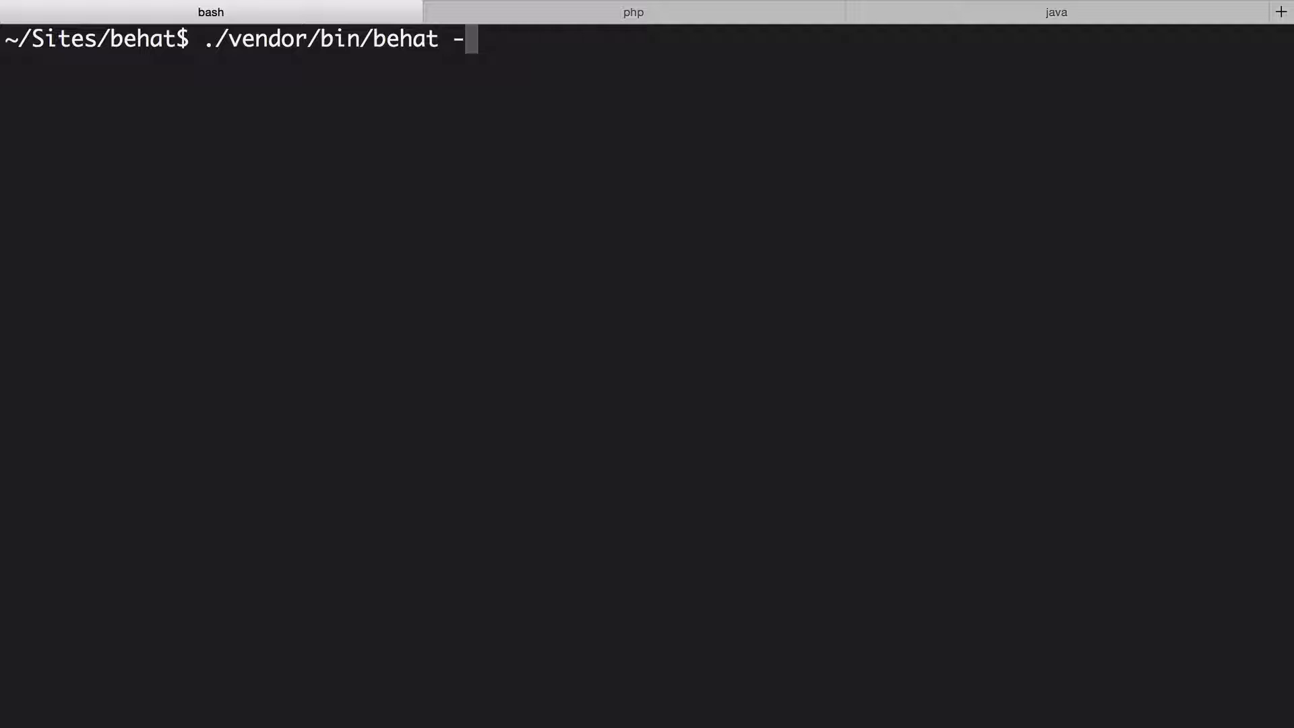
type("dl")
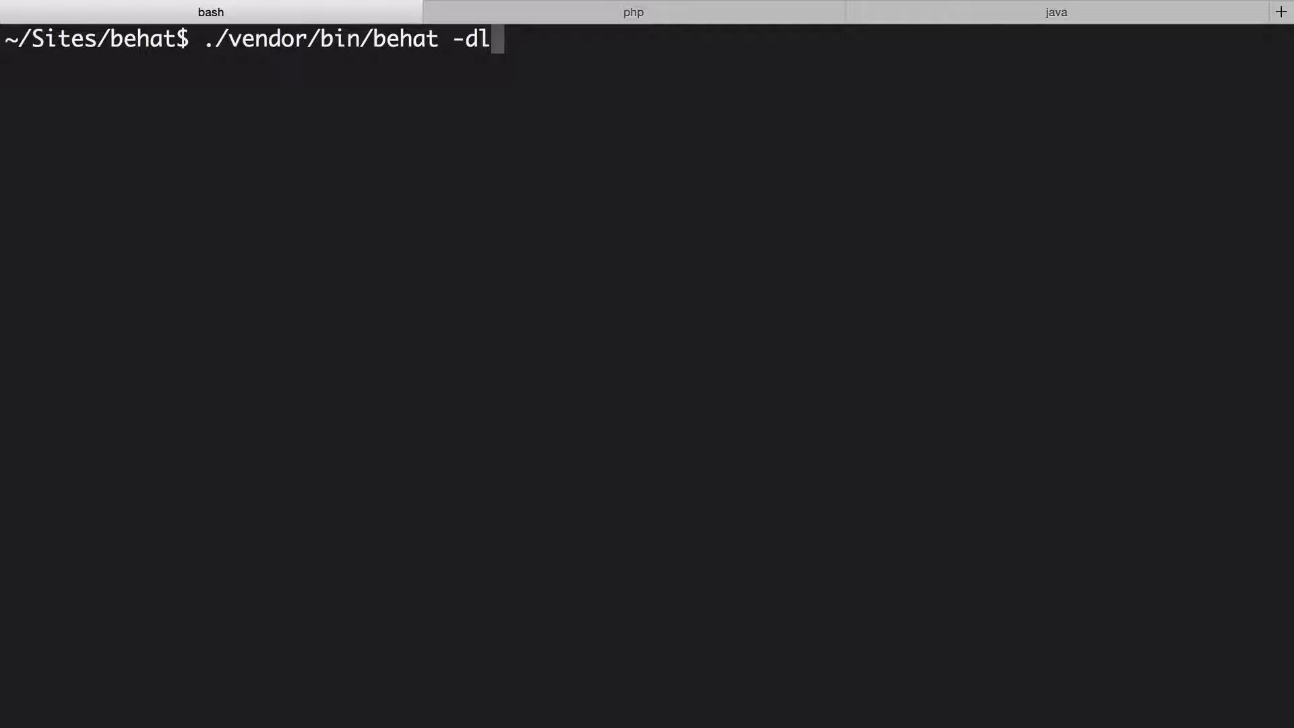
key("Return")
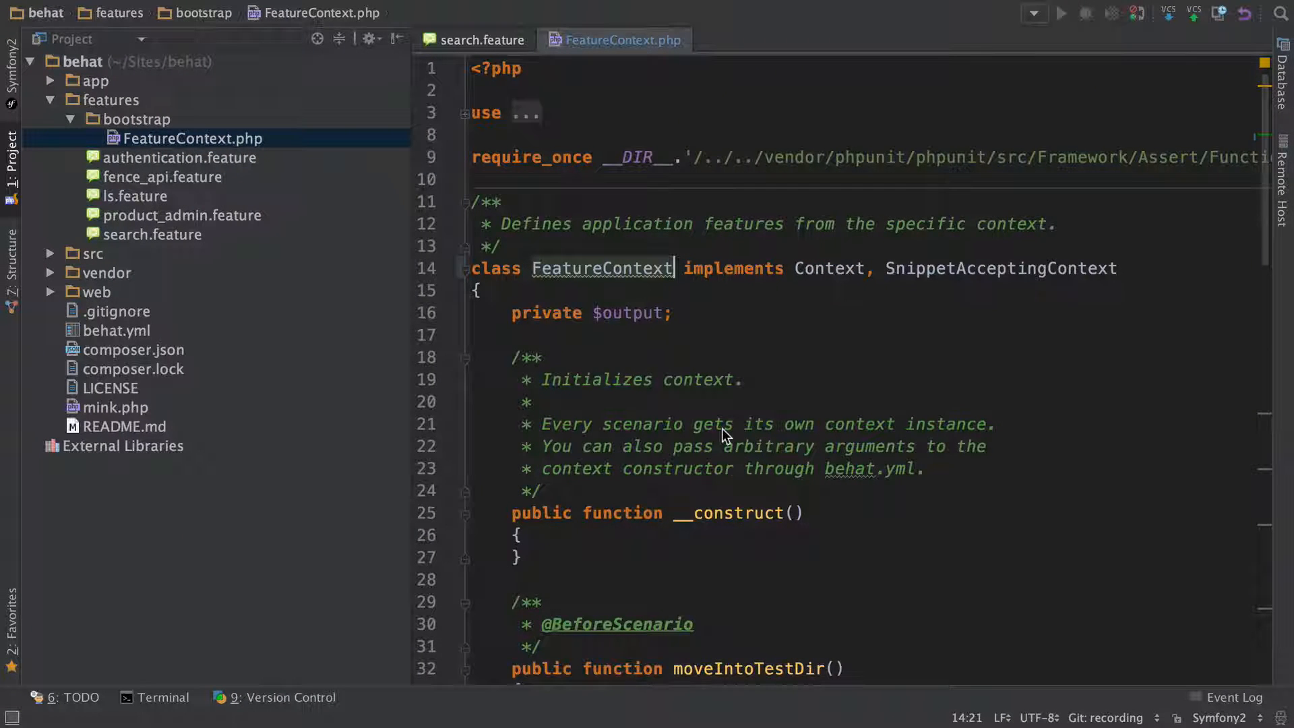
- Scroll through the custom step methods in FeatureContext.php
scroll("down", 3)
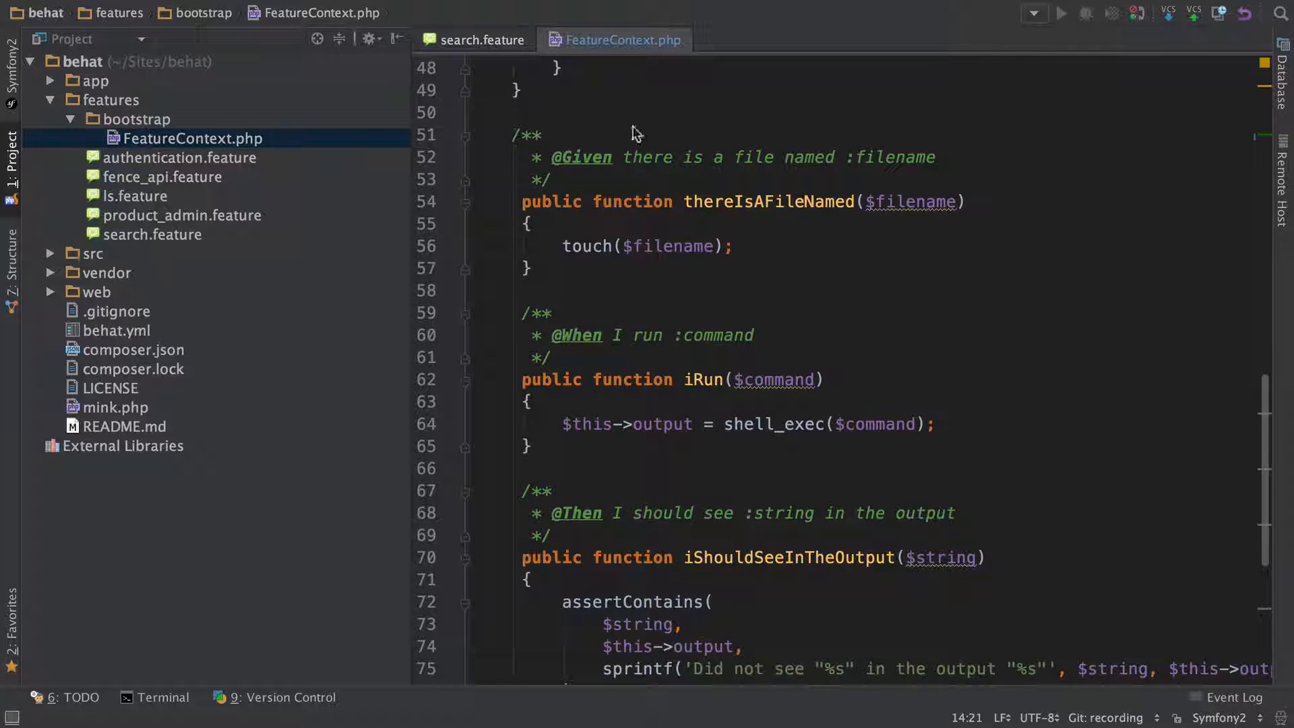
scroll("down", 3)
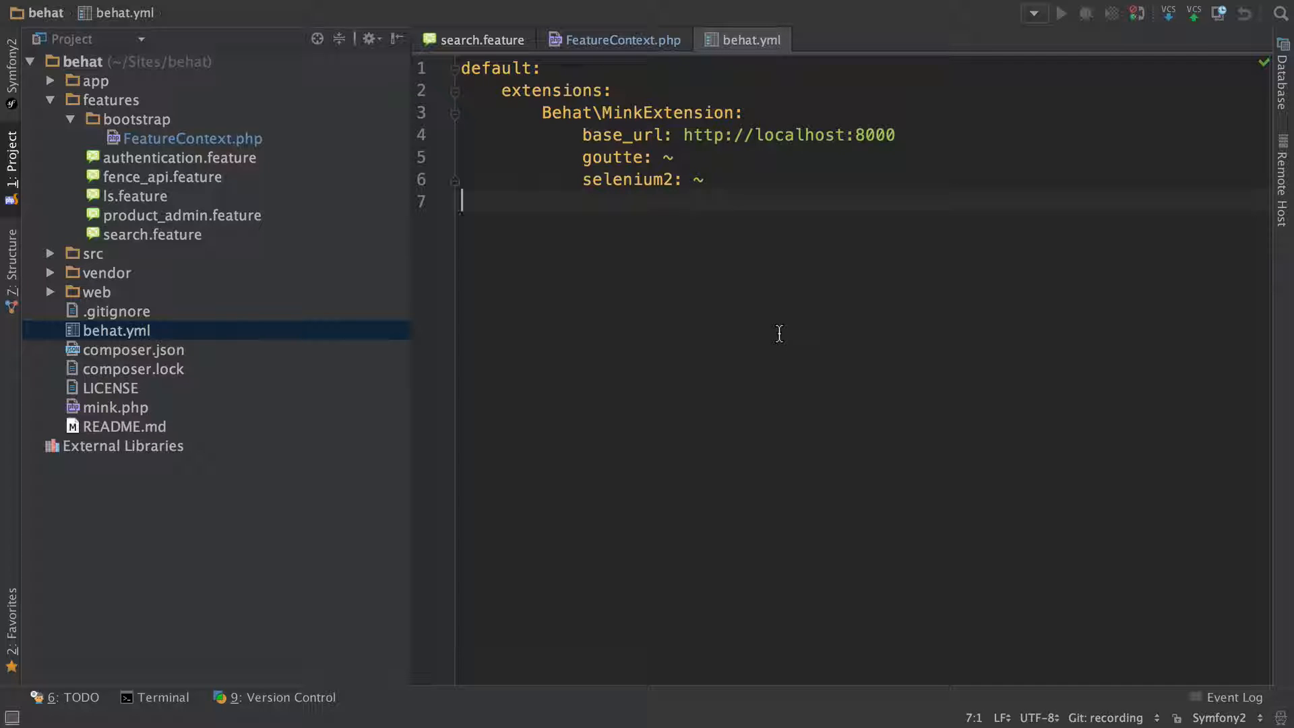
- Add suites/default/contexts to behat.yml listing FeatureContext and Behat\MinkExtension\Context\MinkContext
key("enter")
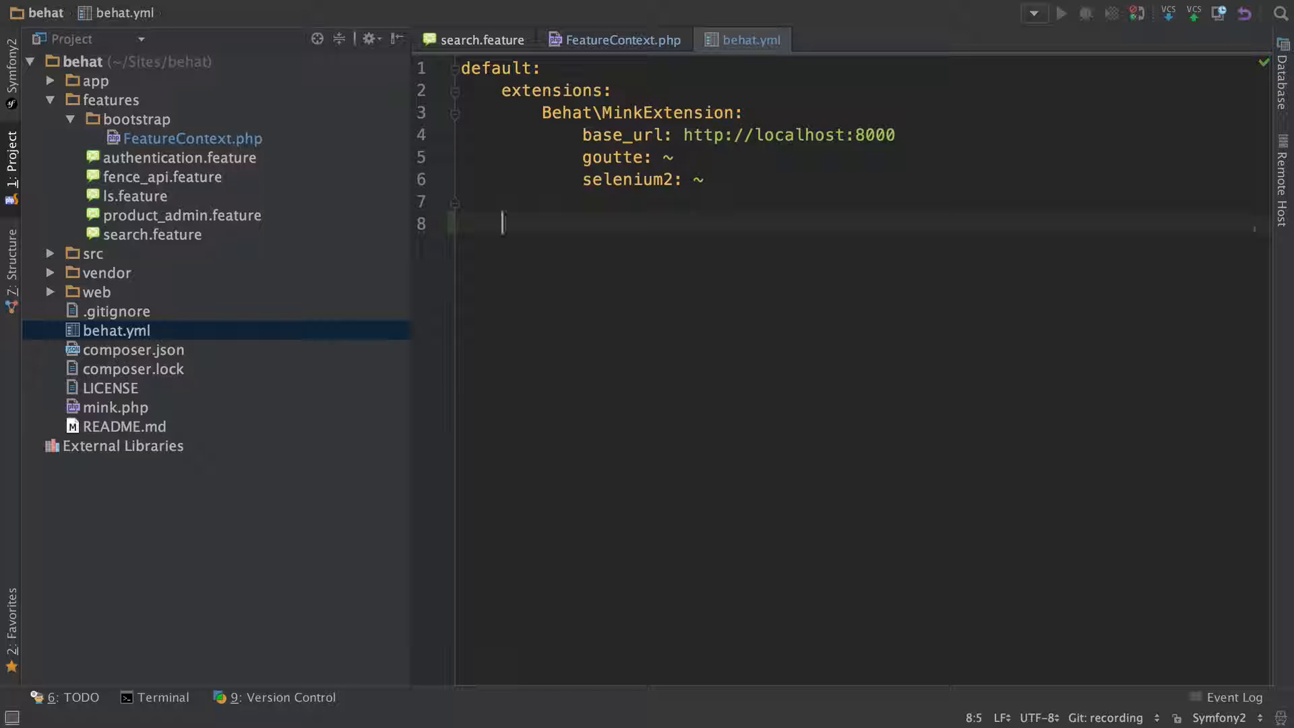
type("suites:")
type("default:")
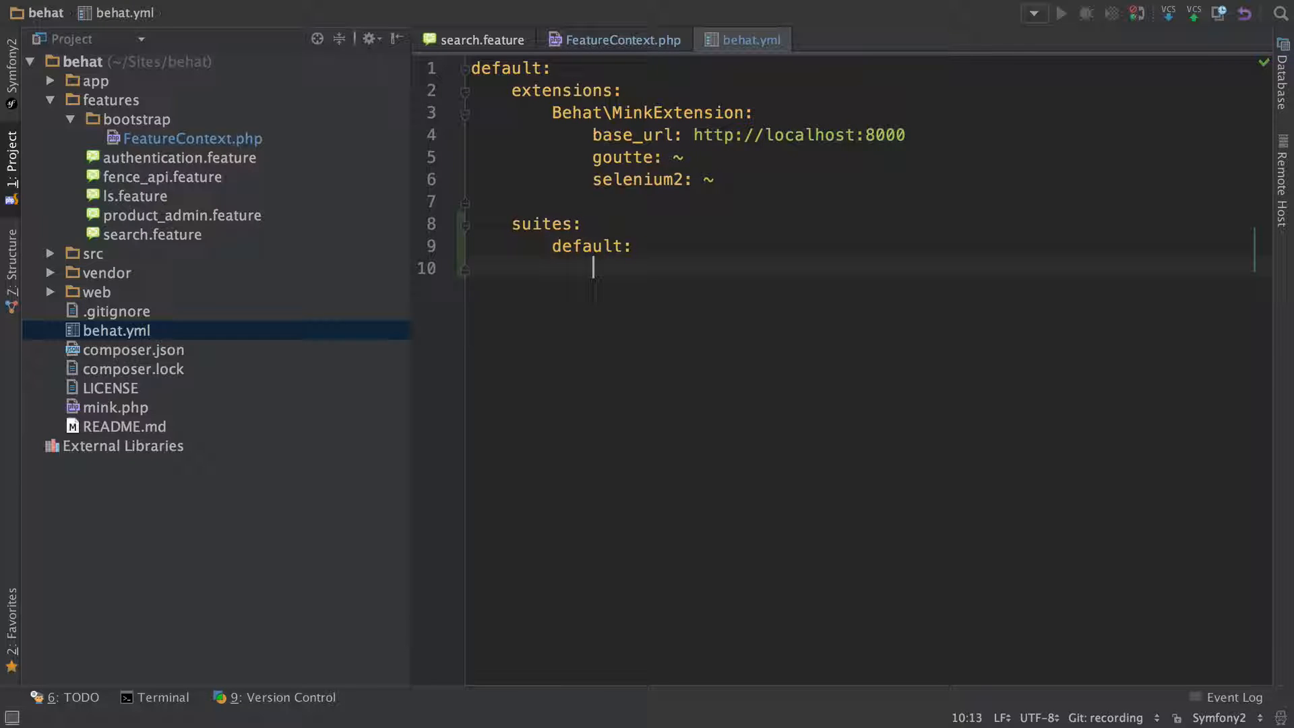
type("contexts:")
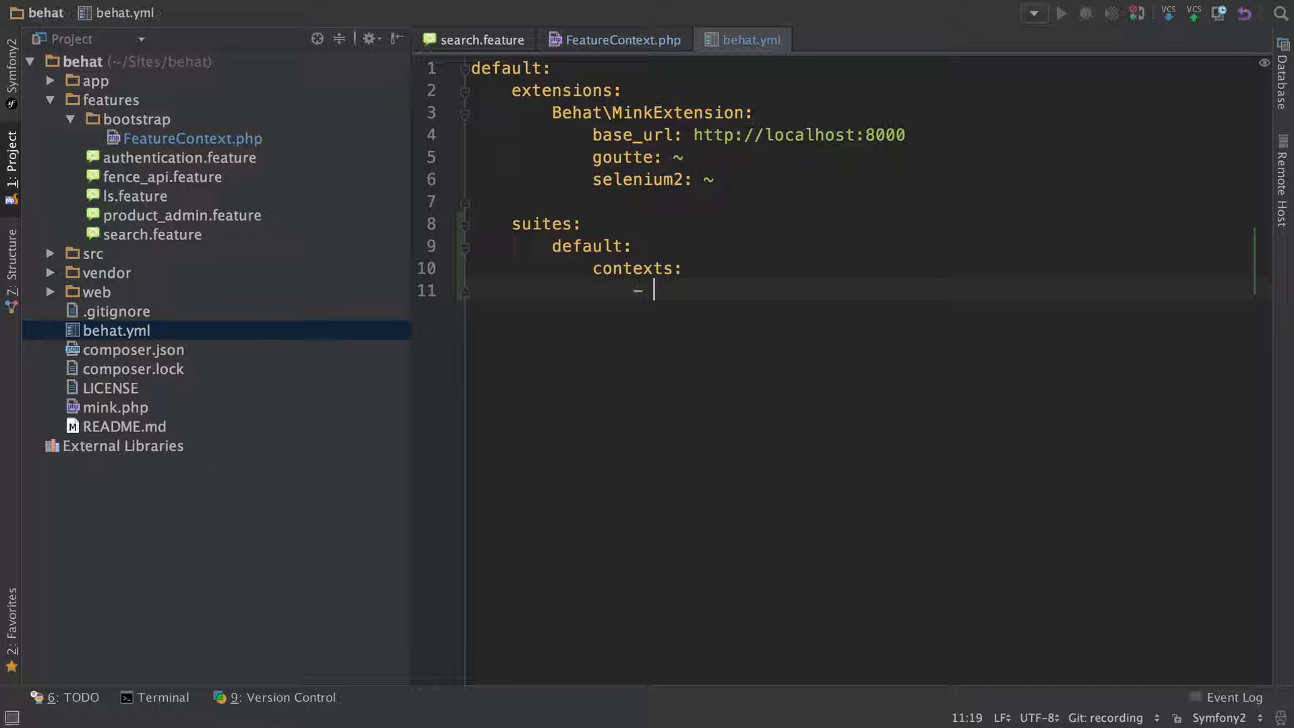
type("FeatureContext")
type("- Behat\\MinkExt")
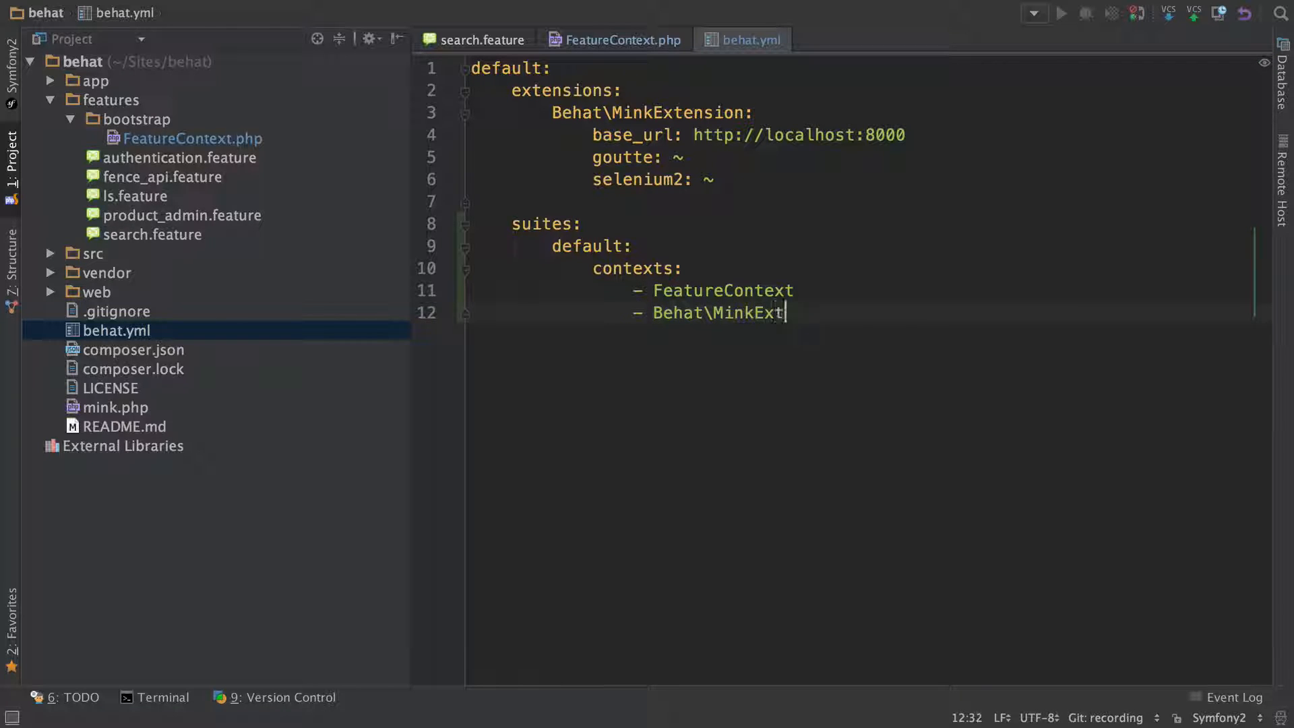
type("ension\\Context")
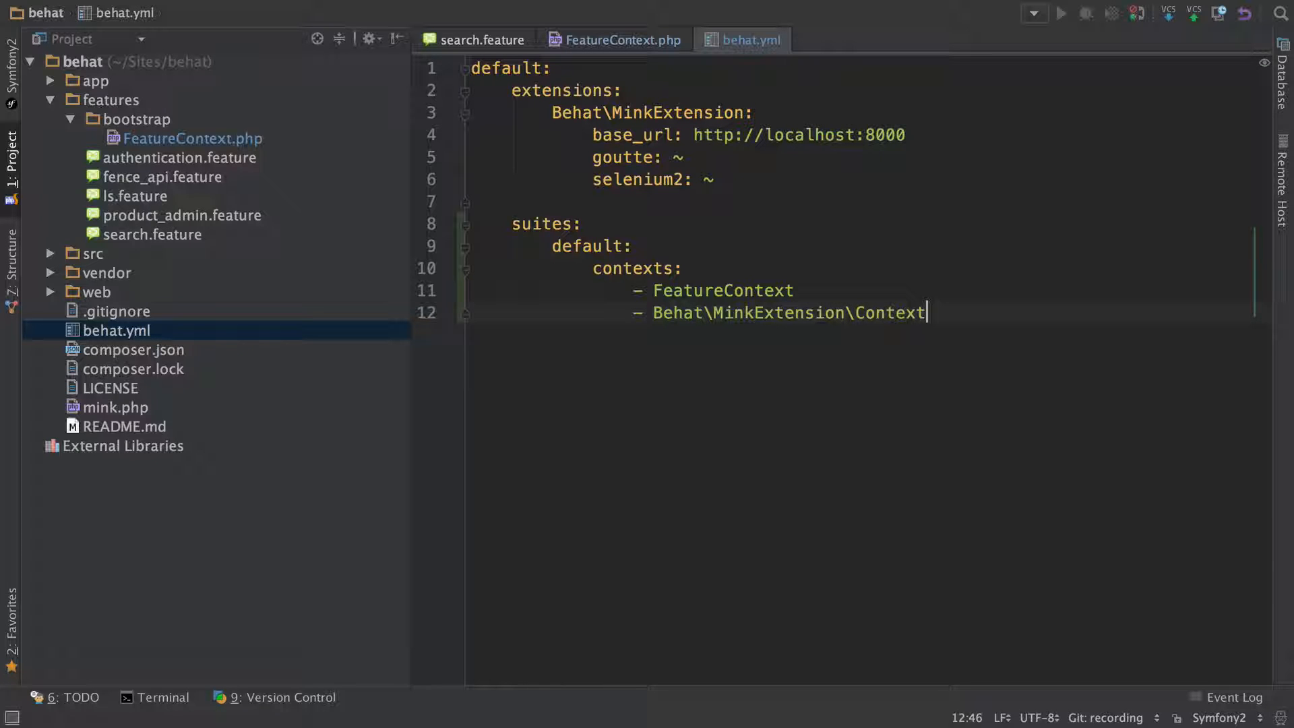
type("\\MinkConte")
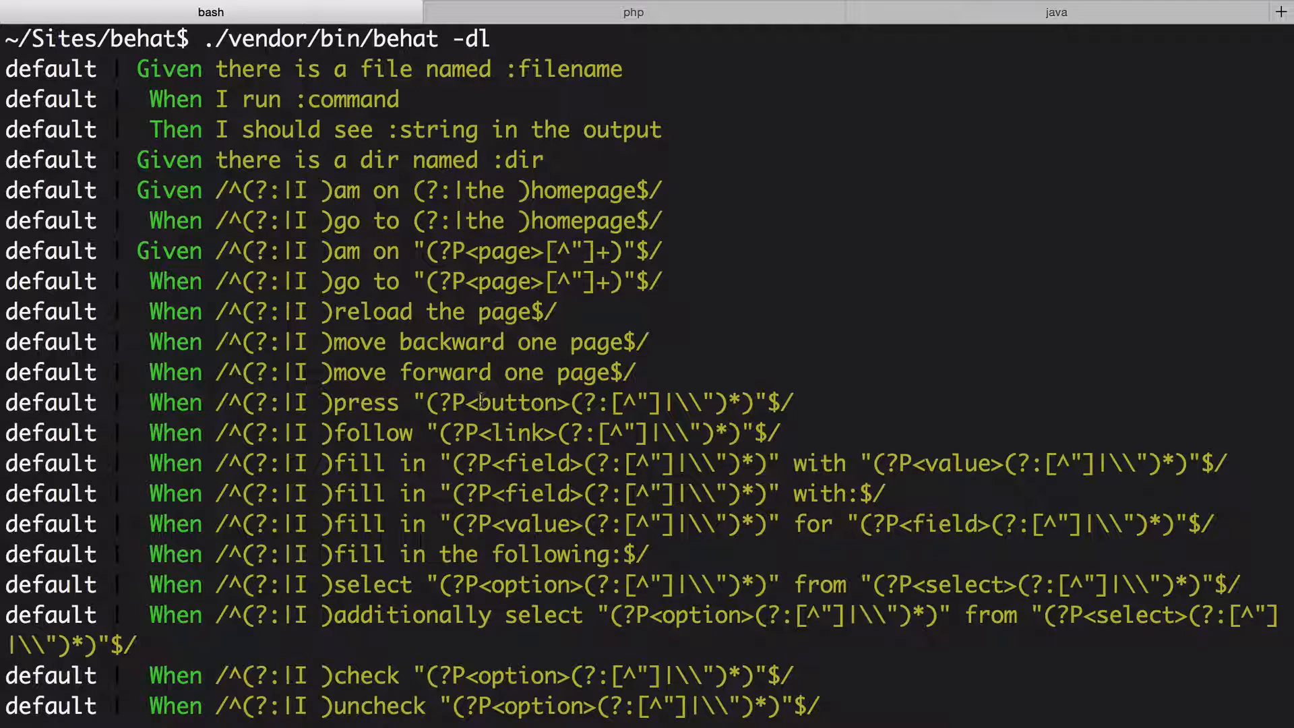
- Scroll through the behat -dl output showing the new Mink web steps
scroll("down", 3)
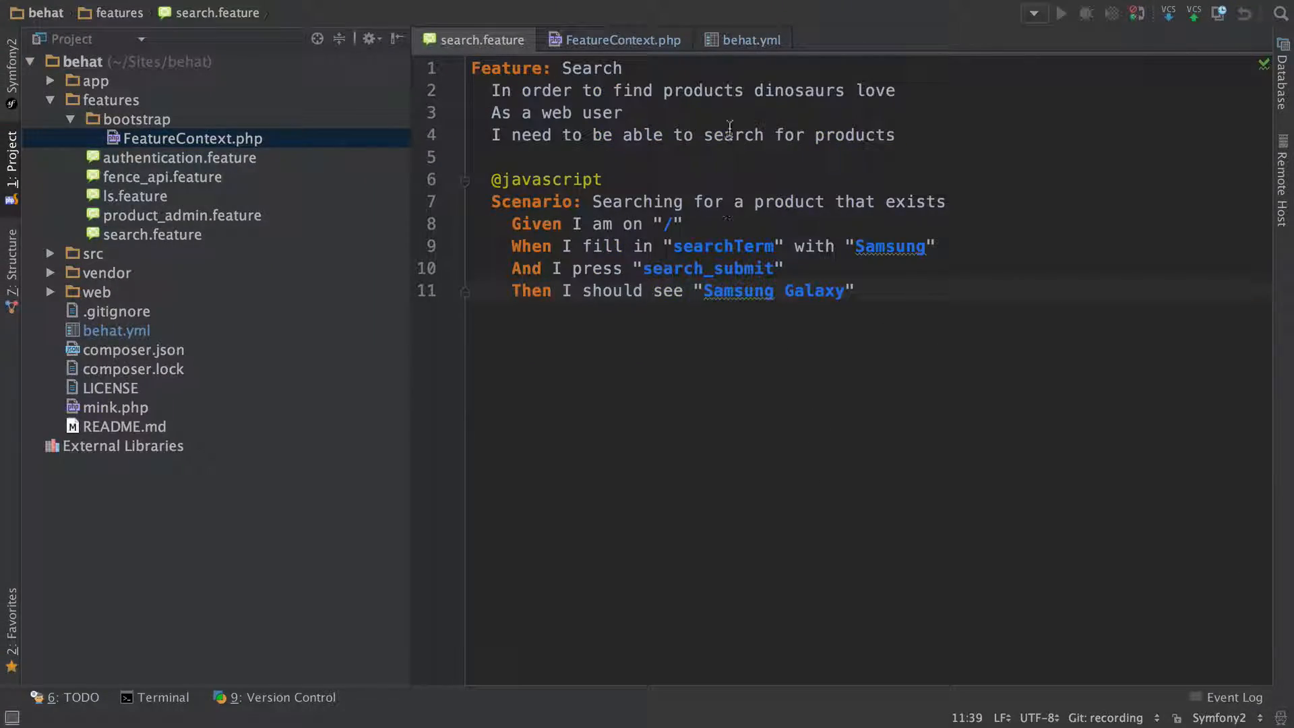
- Open MinkContext.php, browse its step methods, and return to search.feature
left_click(747, 39)
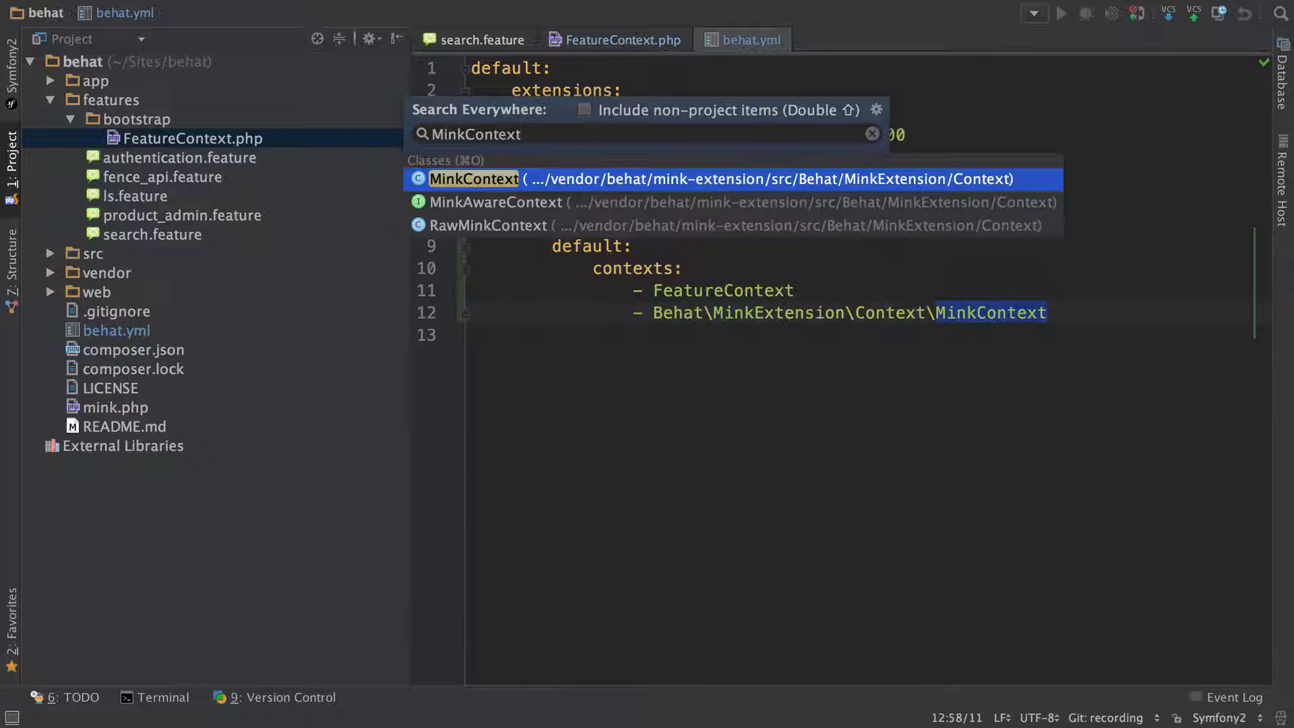
left_click(474, 179)
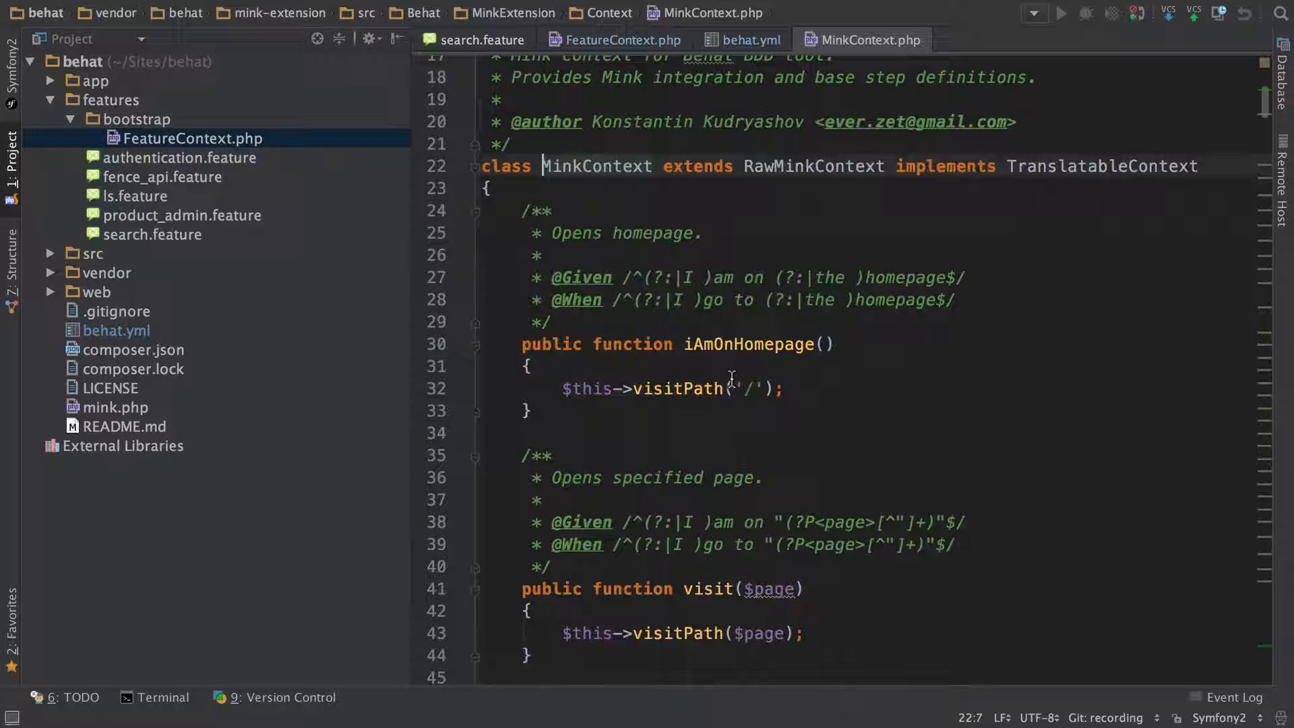
scroll("down", 3)
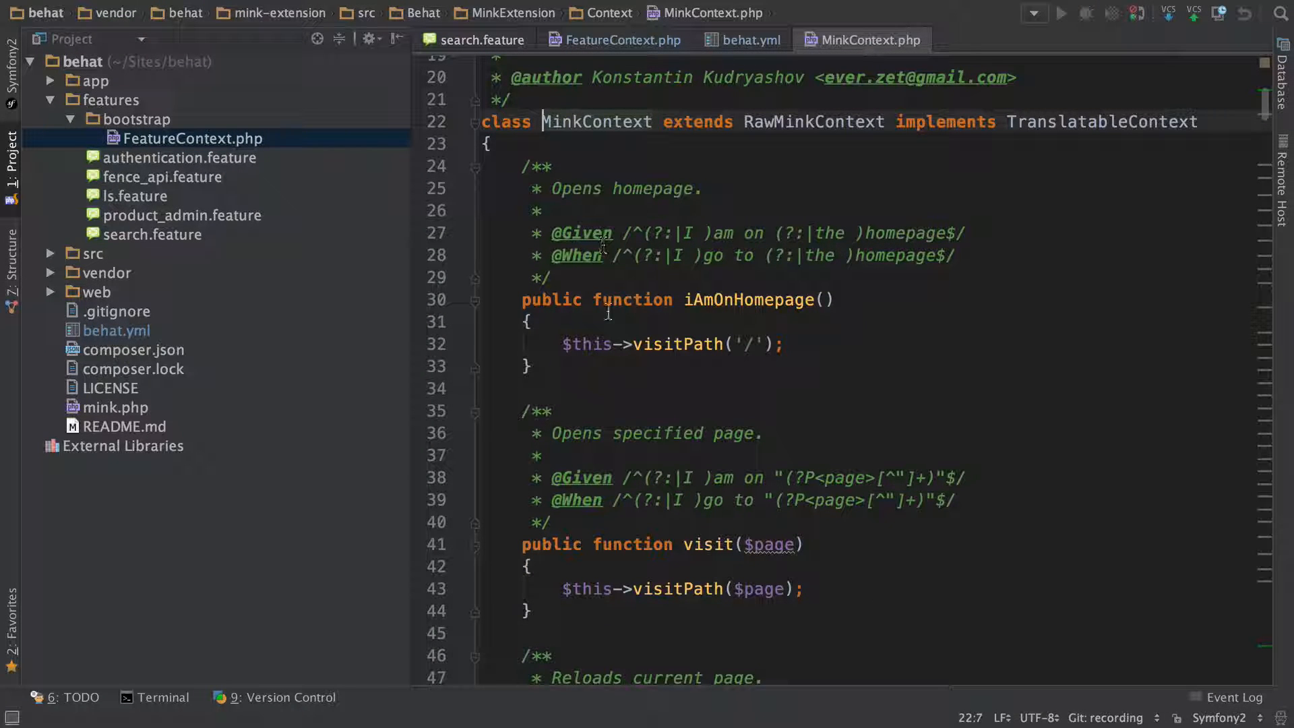
scroll("down", 3)
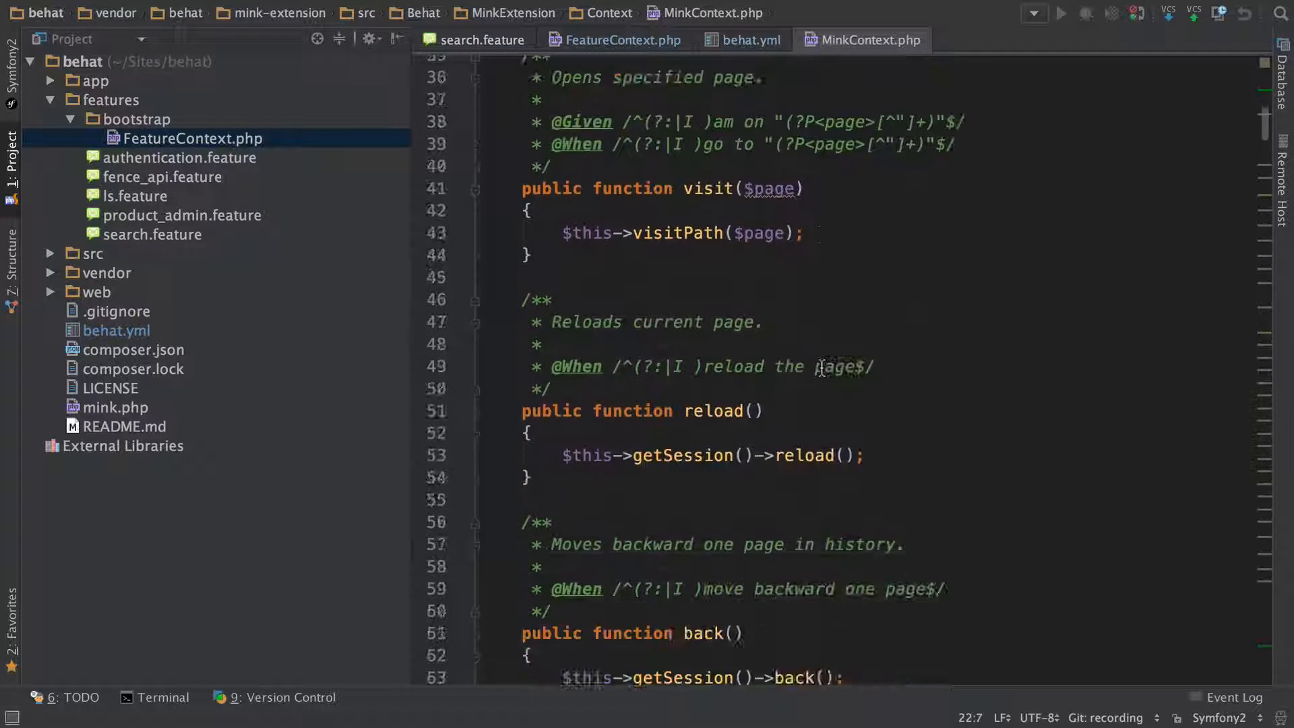
scroll("down", 3)
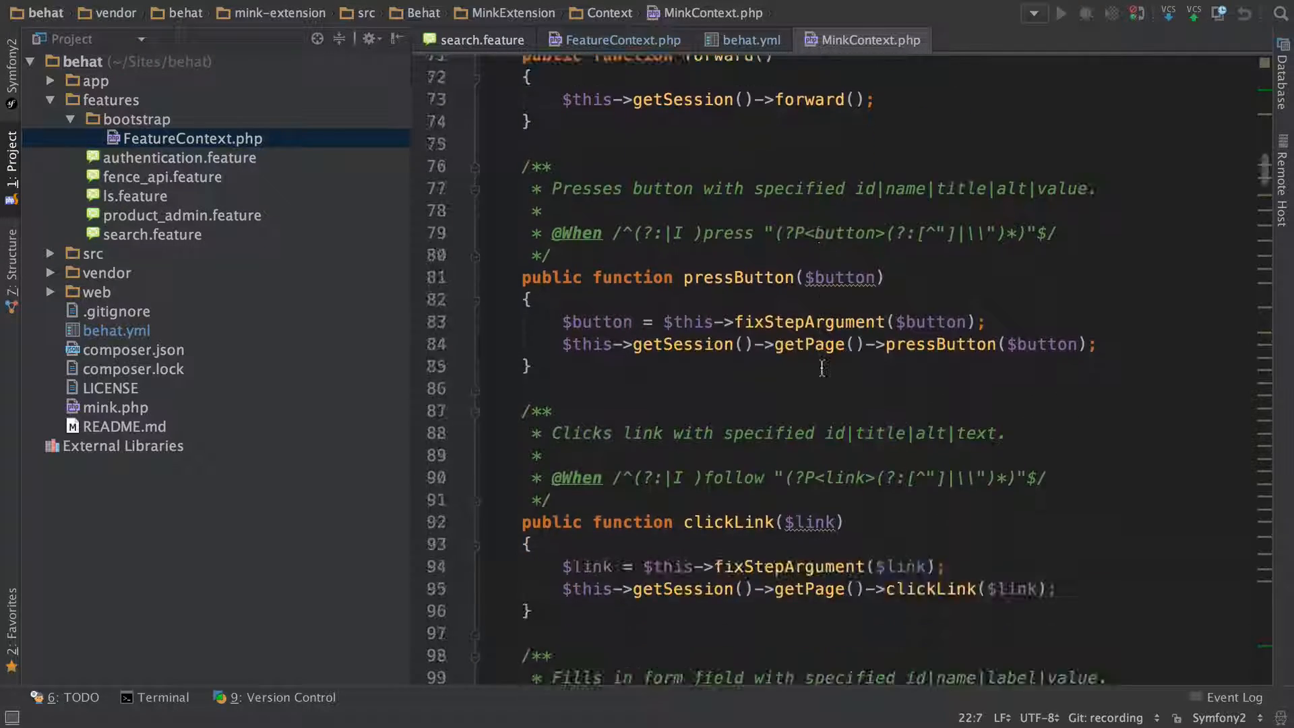
left_click(482, 40)
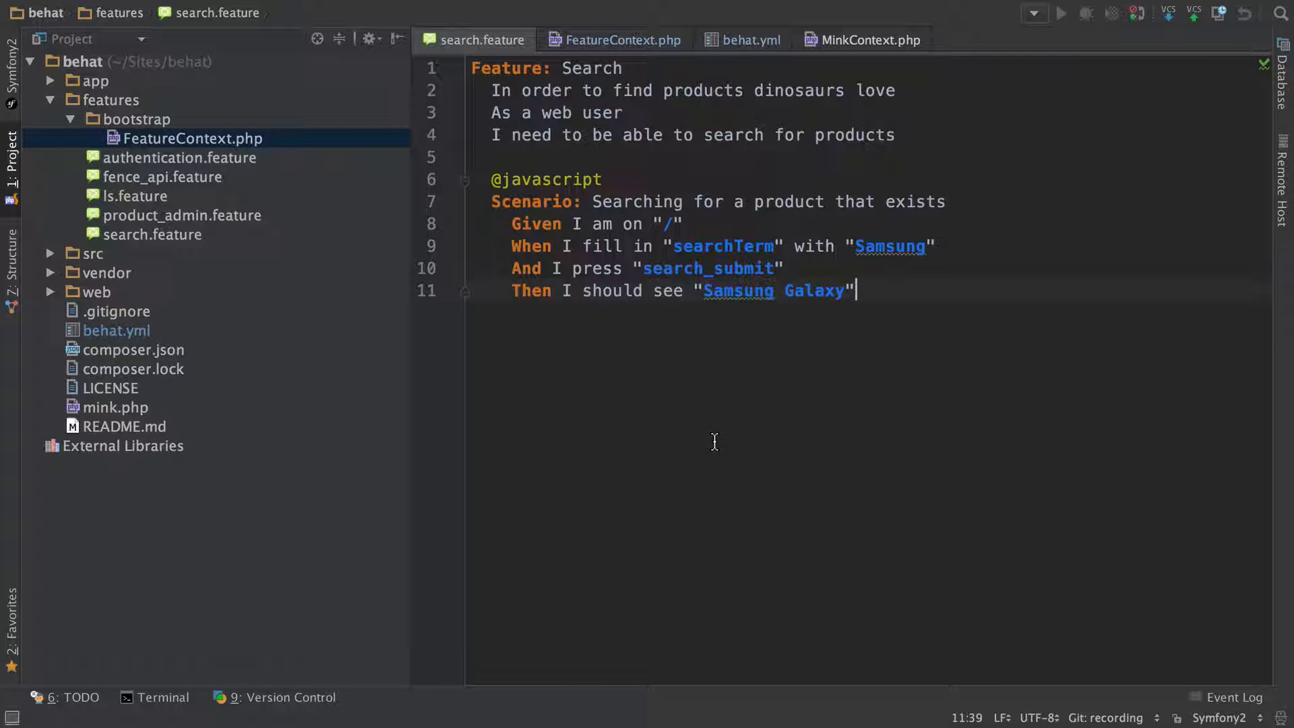
mouse_move(863, 483)
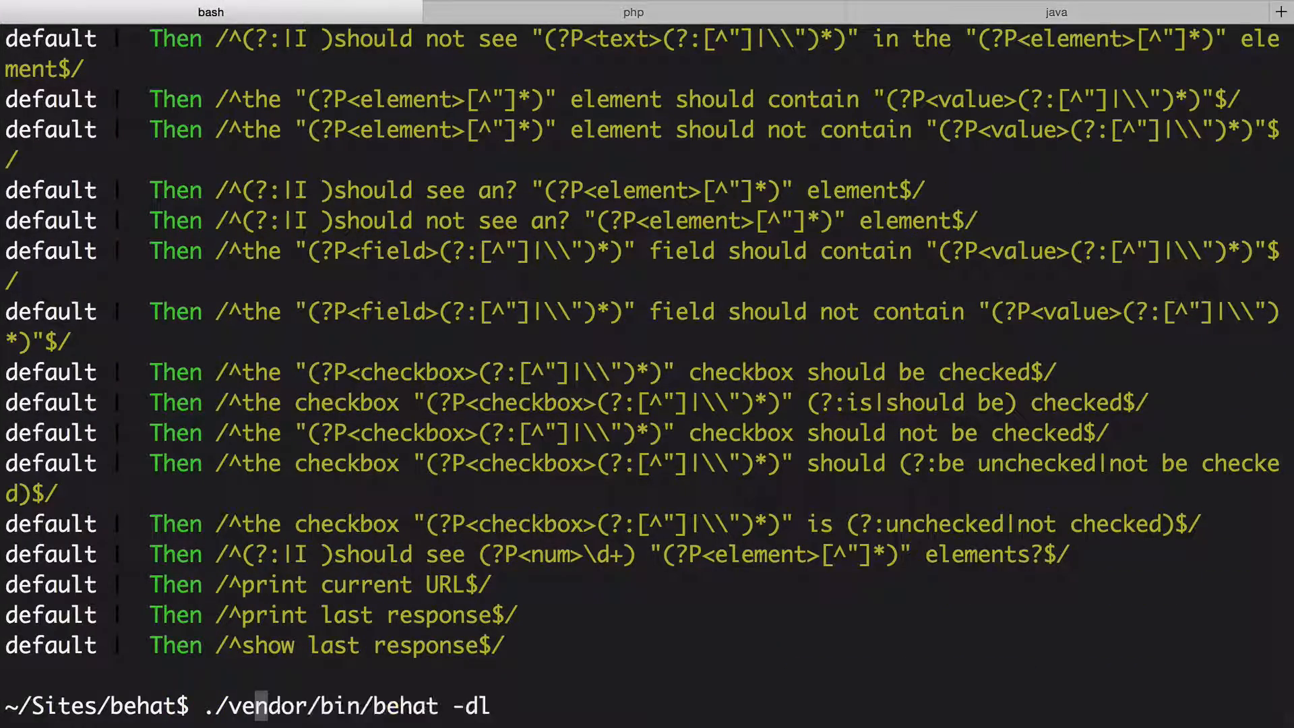
- Edit the terminal command to ./vendor/bin/behat features/
type("features/")
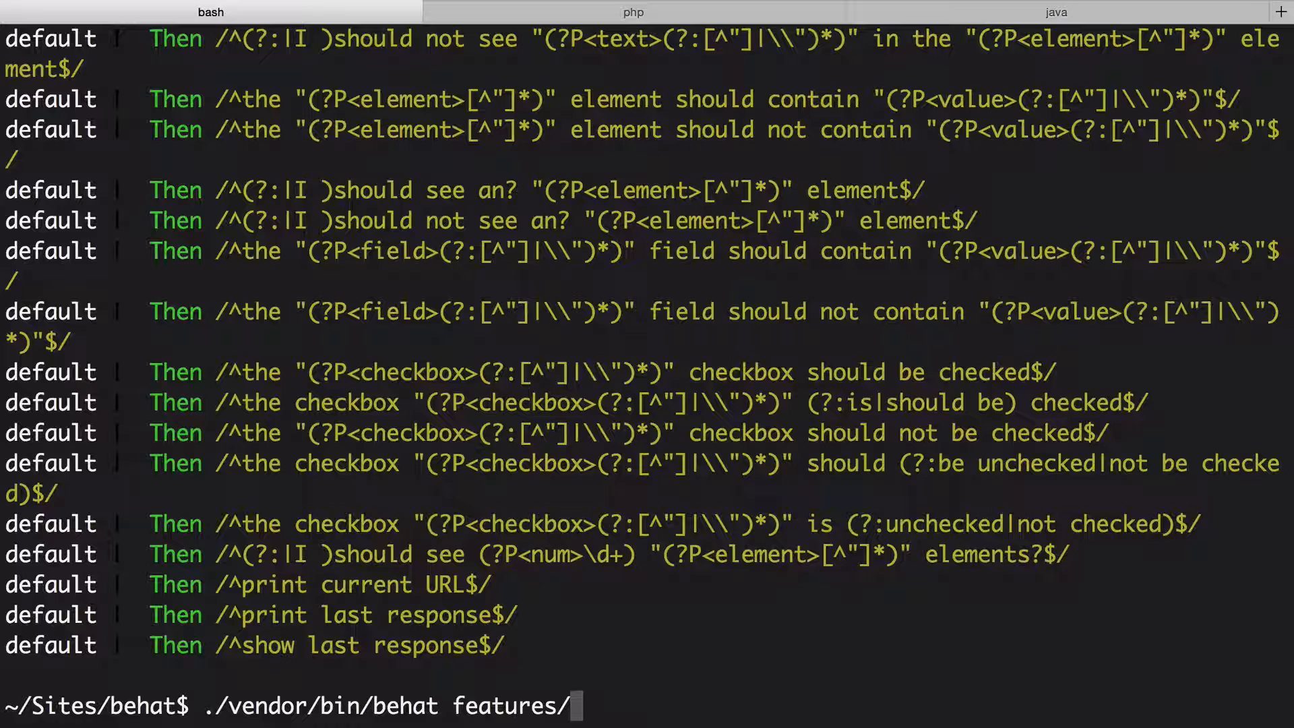